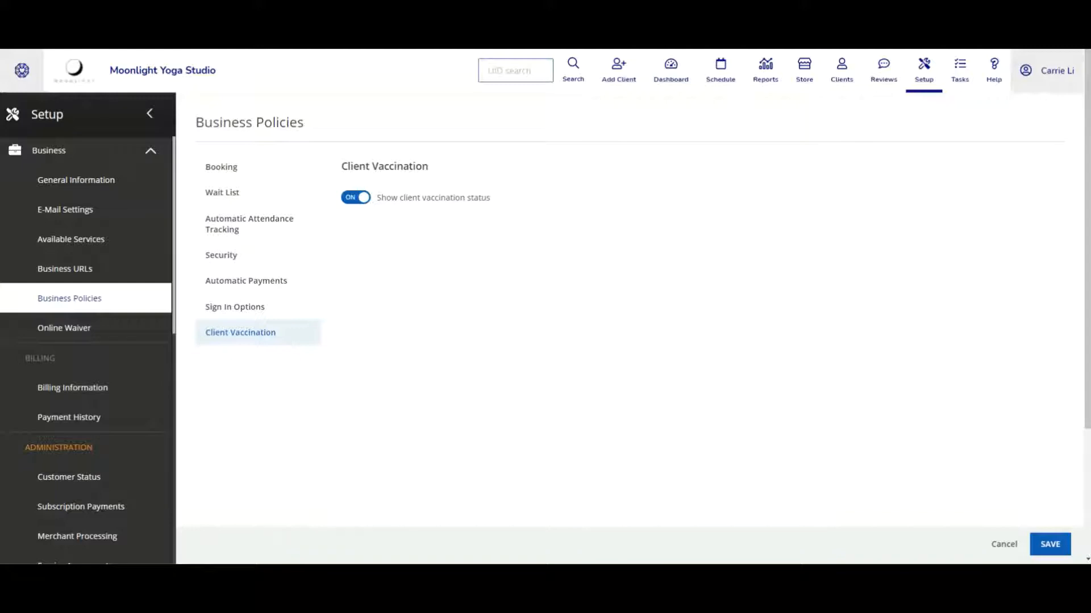
{"action": "mouse_move", "coordinate": [806, 483]}
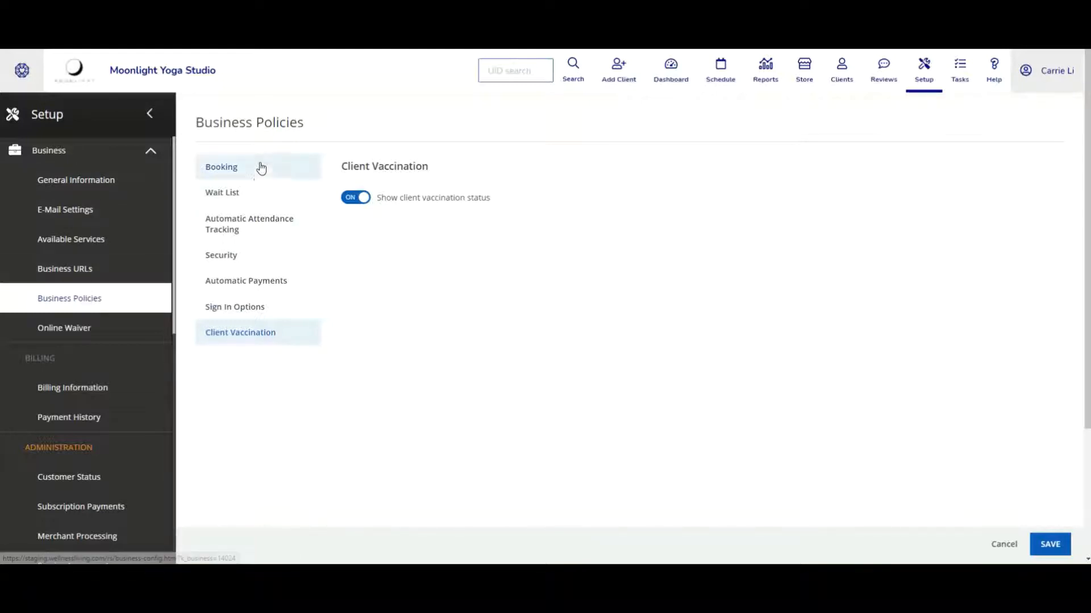
{"action": "mouse_move", "coordinate": [276, 343]}
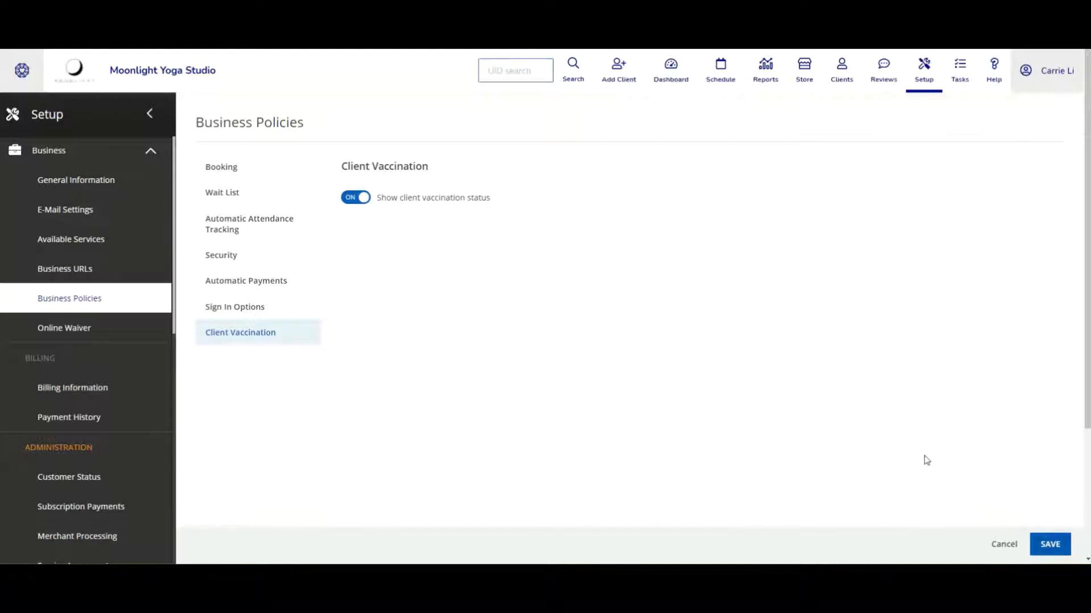
{"action": "mouse_move", "coordinate": [916, 458]}
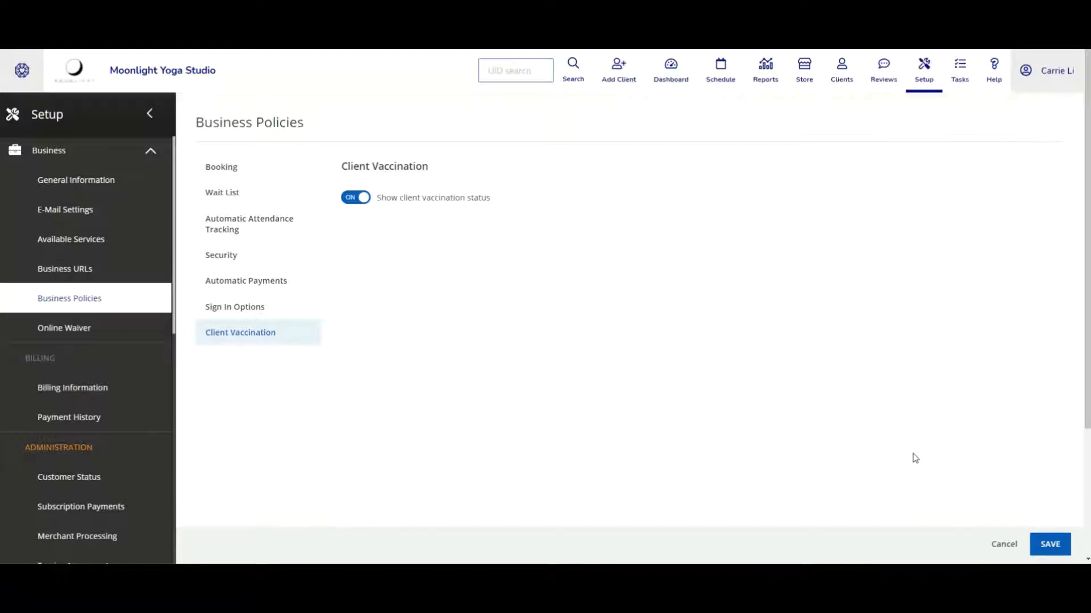
{"action": "mouse_move", "coordinate": [823, 408]}
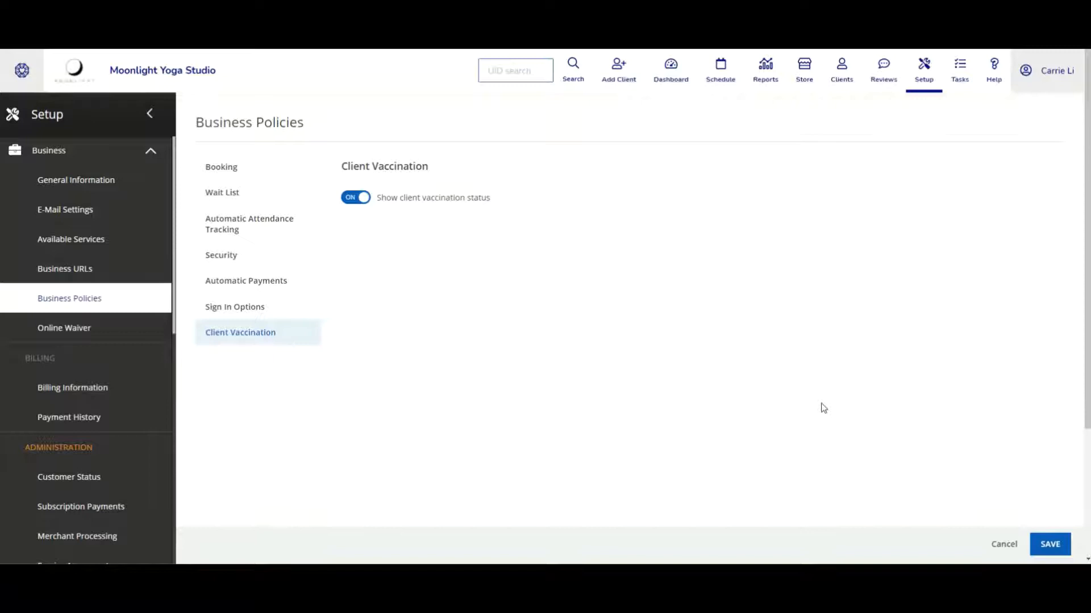
{"action": "mouse_move", "coordinate": [722, 341]}
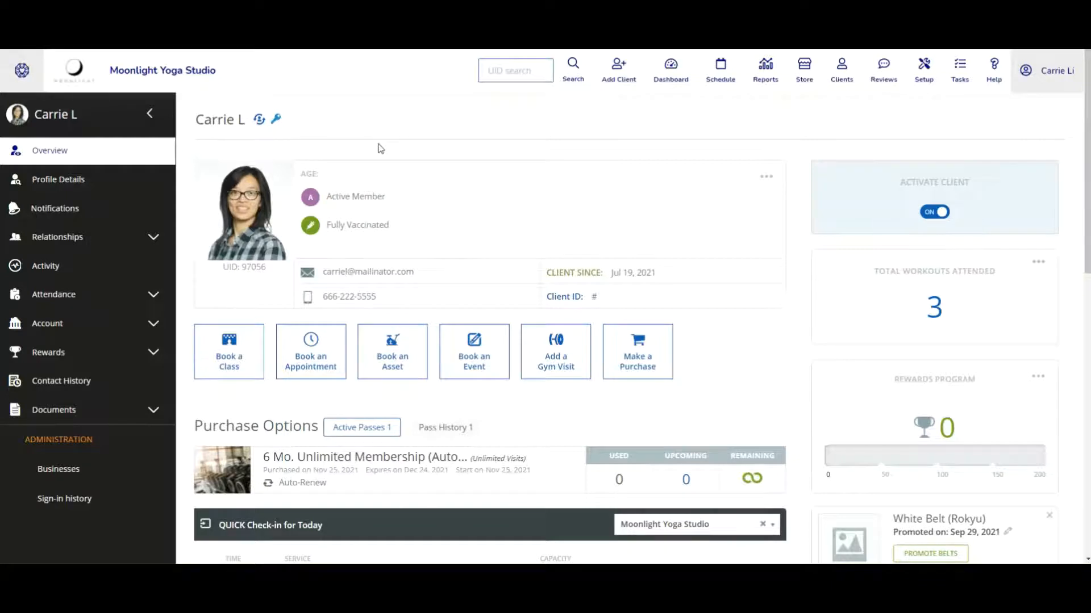
{"action": "mouse_move", "coordinate": [341, 235]}
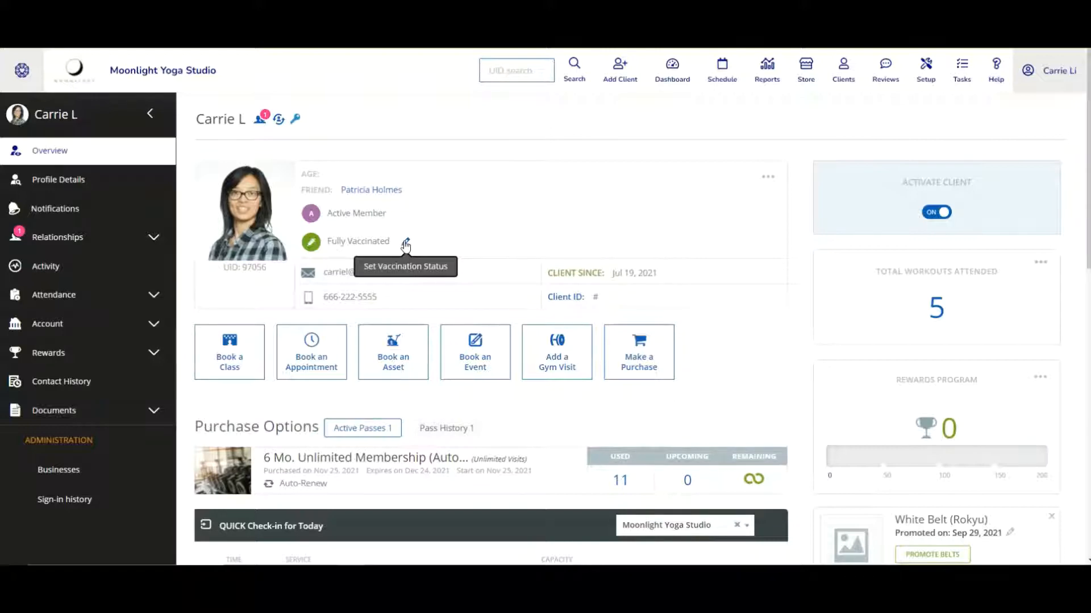
Open the vaccination status editor showing the available status choices for the client.
{"action": "left_click", "coordinate": [405, 244]}
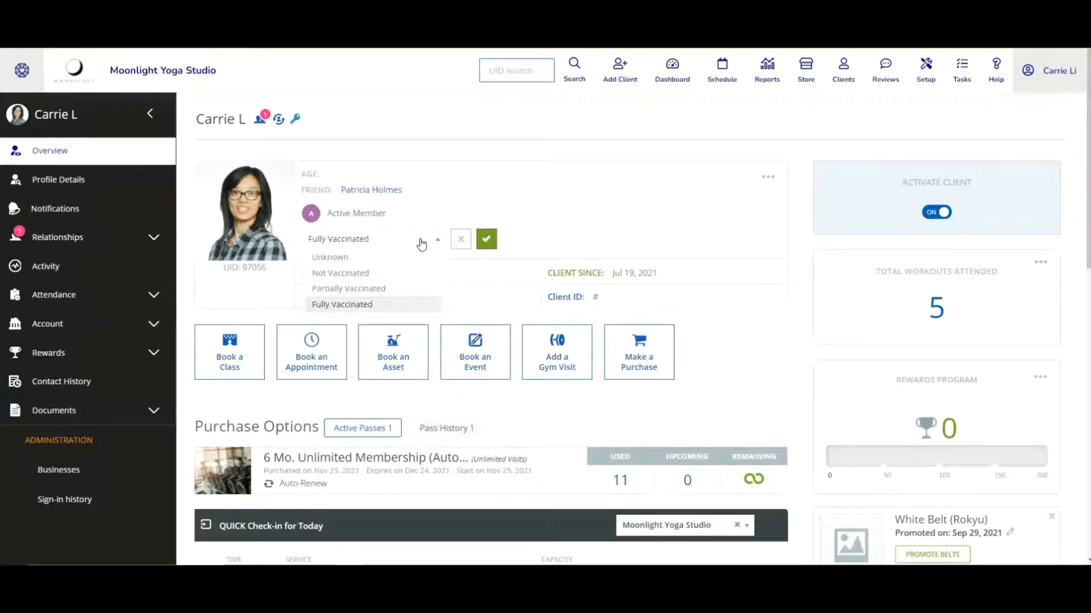
{"action": "mouse_move", "coordinate": [381, 260]}
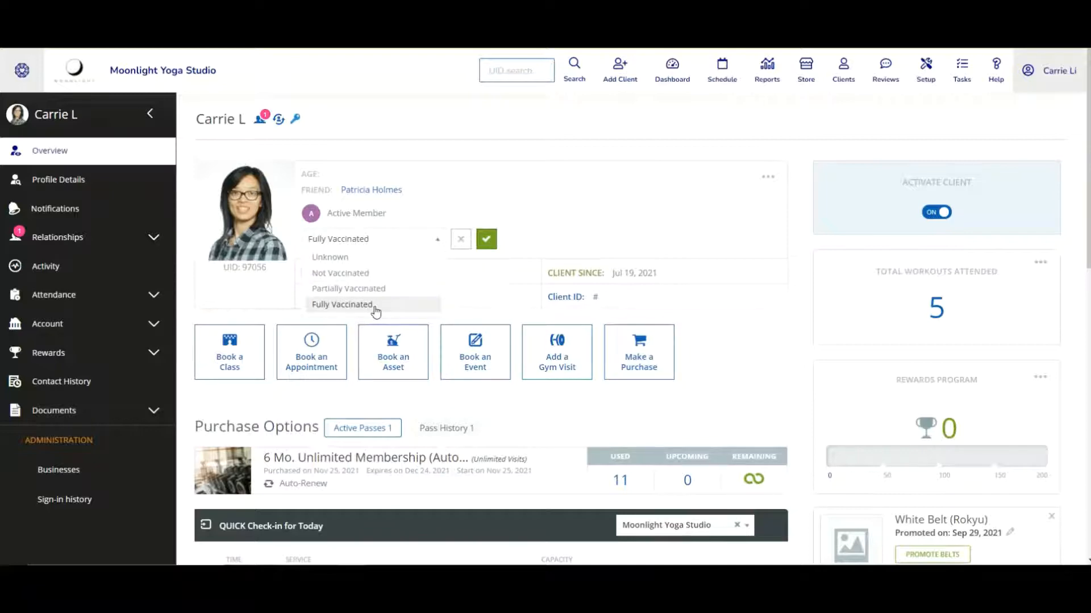
{"action": "mouse_move", "coordinate": [362, 292]}
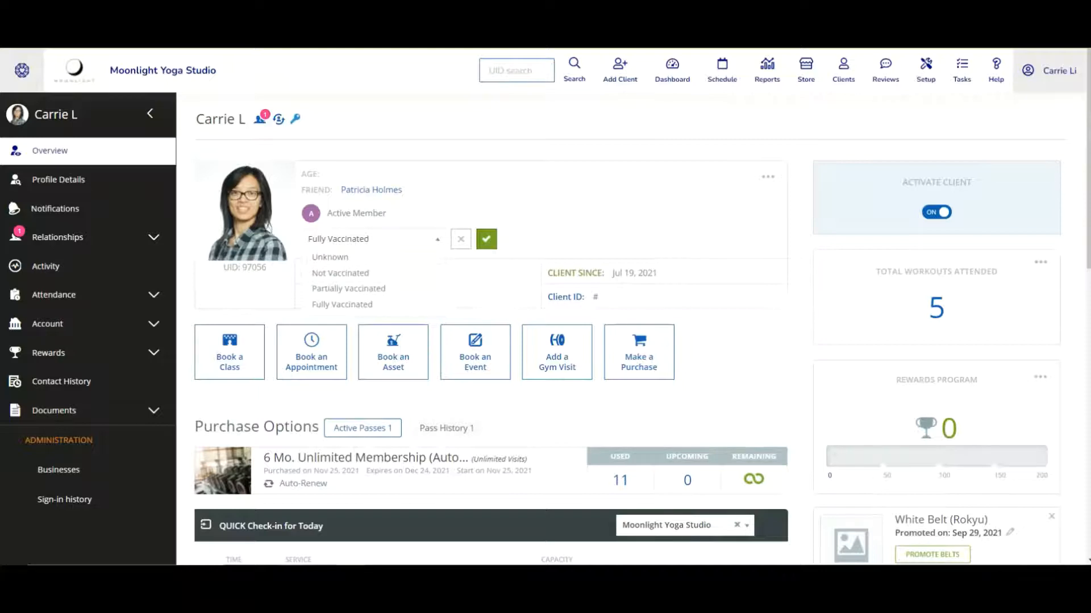
{"action": "mouse_move", "coordinate": [347, 288]}
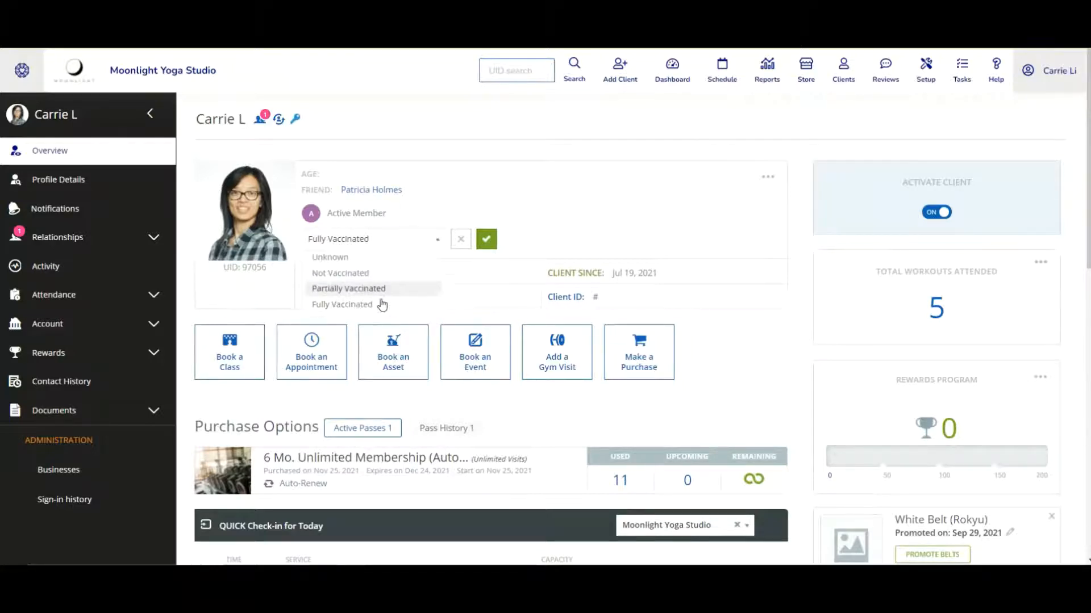
{"action": "left_click", "coordinate": [342, 304]}
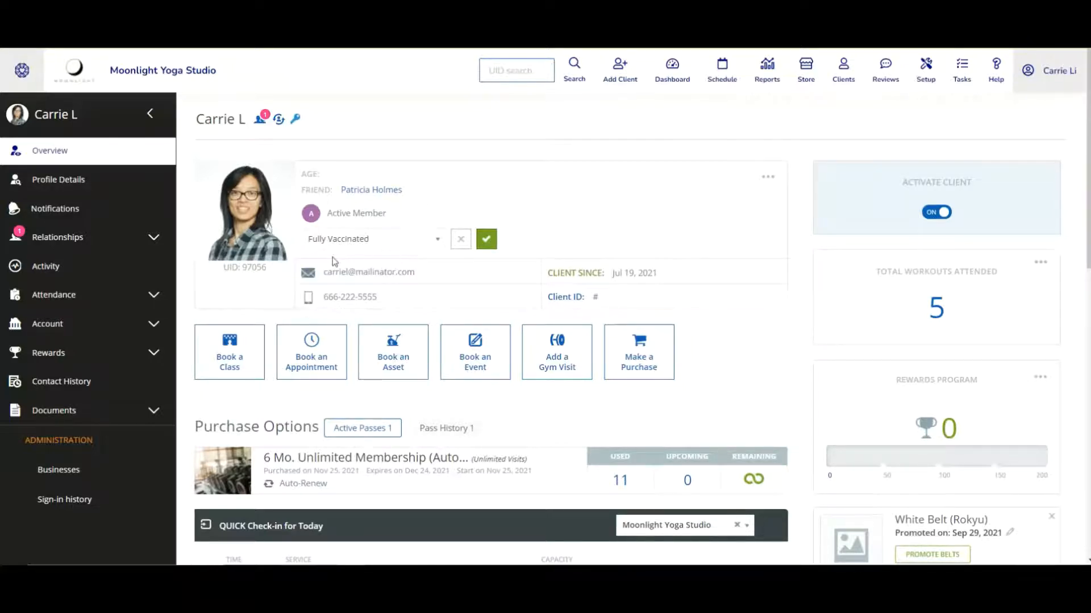
{"action": "mouse_move", "coordinate": [484, 266]}
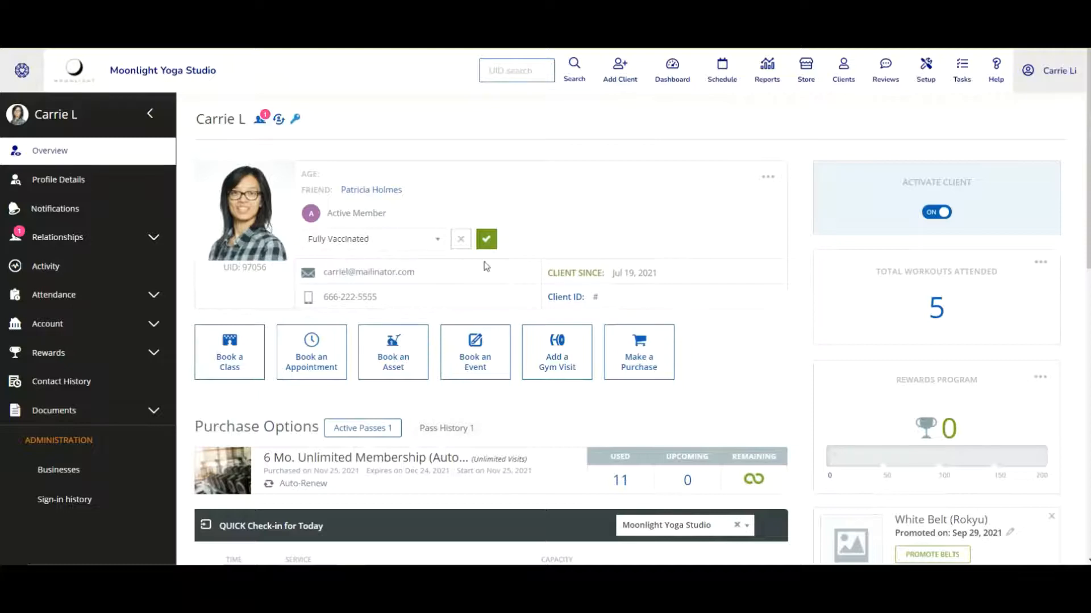
{"action": "left_click", "coordinate": [486, 239]}
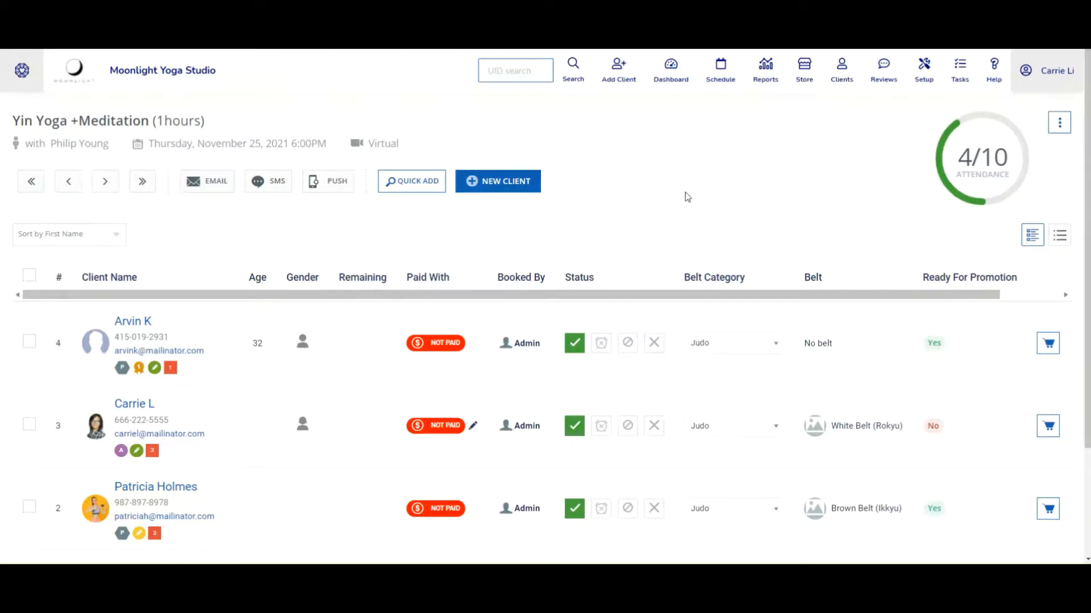
Scroll the Yin Yoga + Meditation attendance list to view all four clients' vaccination icons.
{"action": "scroll", "scroll_direction": "down", "scroll_amount": 3}
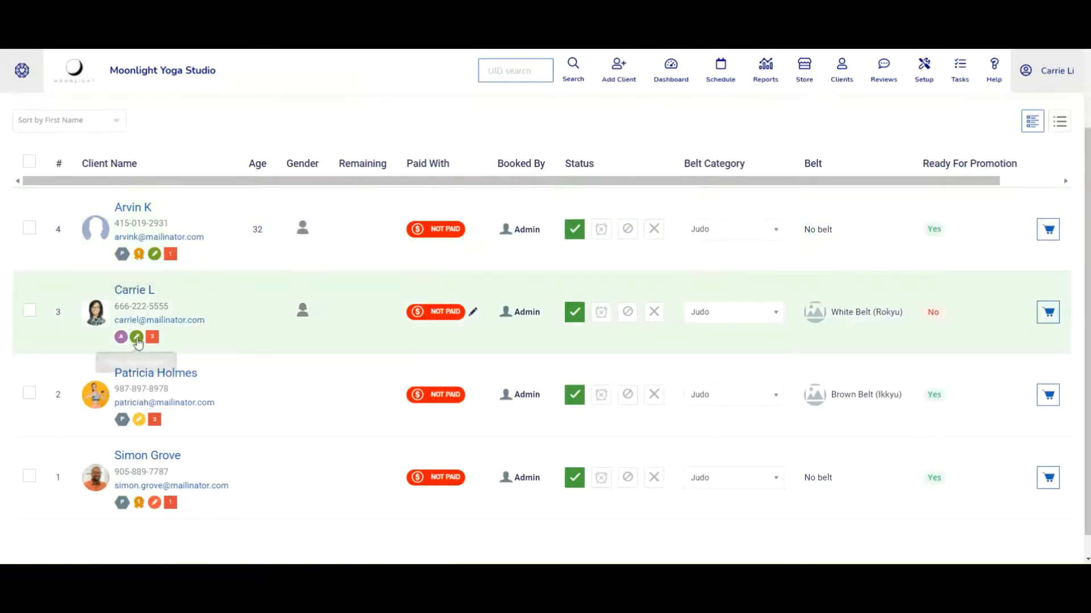
{"action": "mouse_move", "coordinate": [137, 337]}
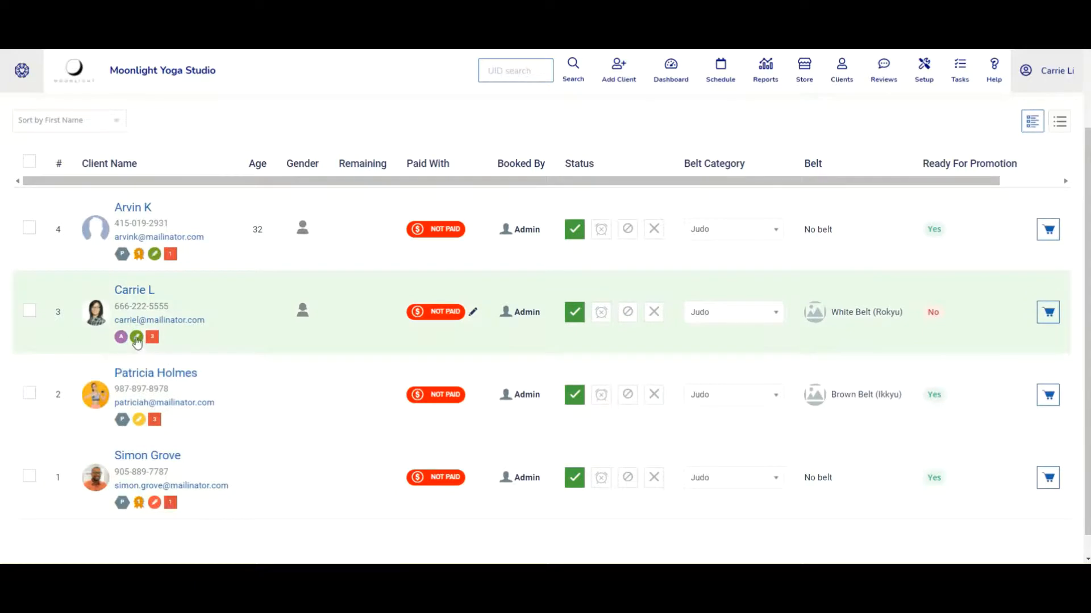
{"action": "mouse_move", "coordinate": [136, 337]}
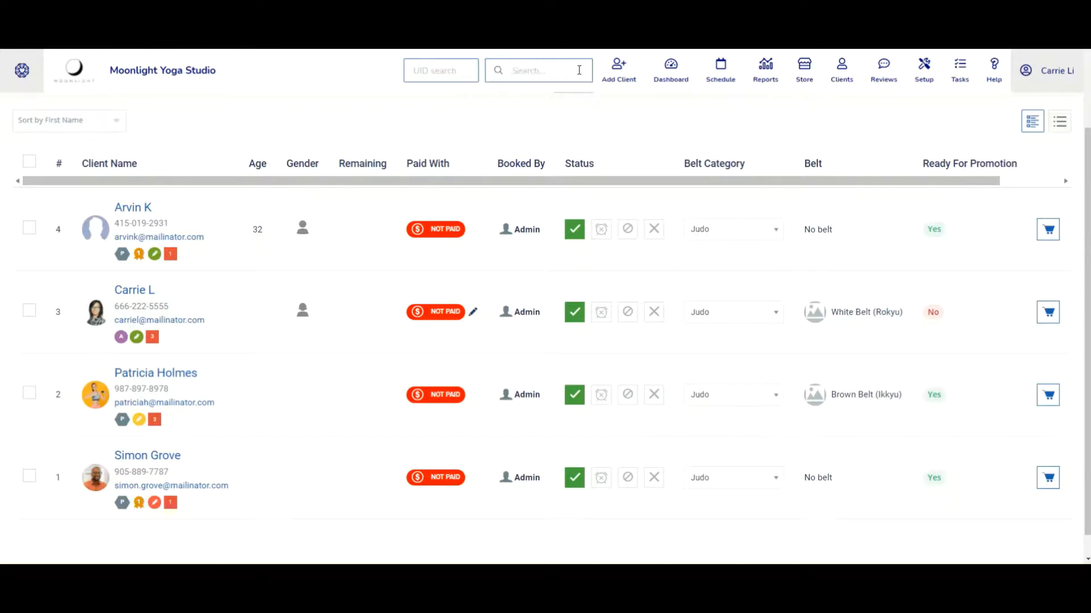
{"action": "left_click", "coordinate": [536, 69]}
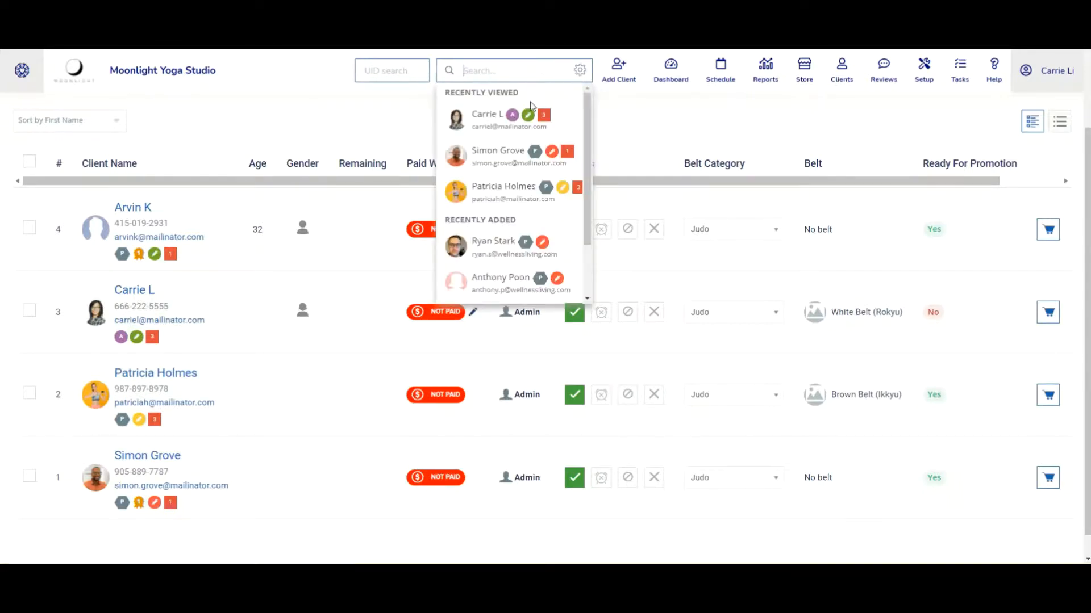
{"action": "mouse_move", "coordinate": [552, 151]}
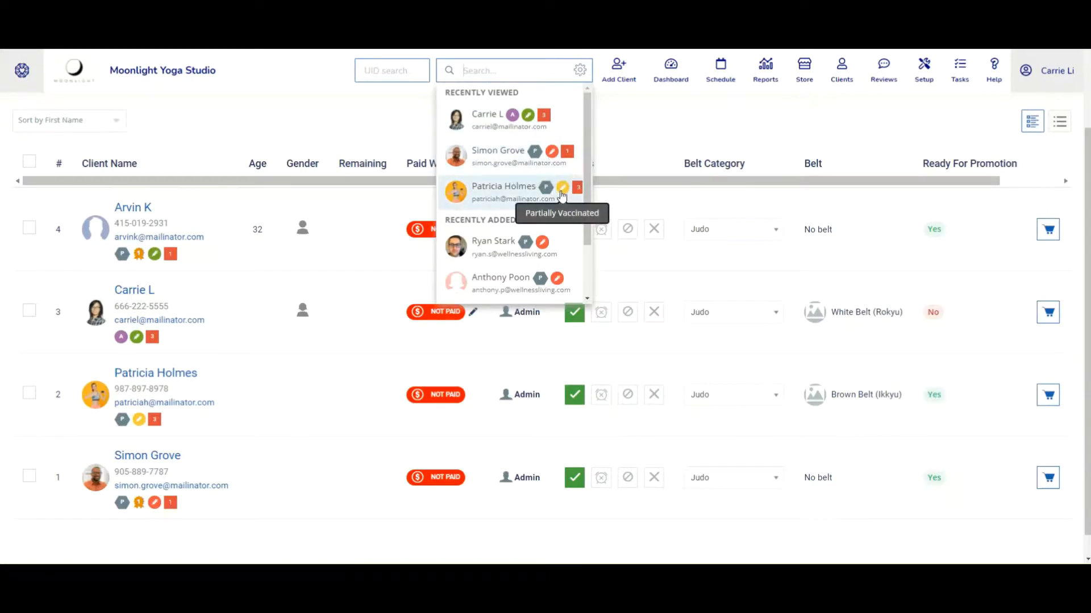
{"action": "left_click", "coordinate": [661, 117]}
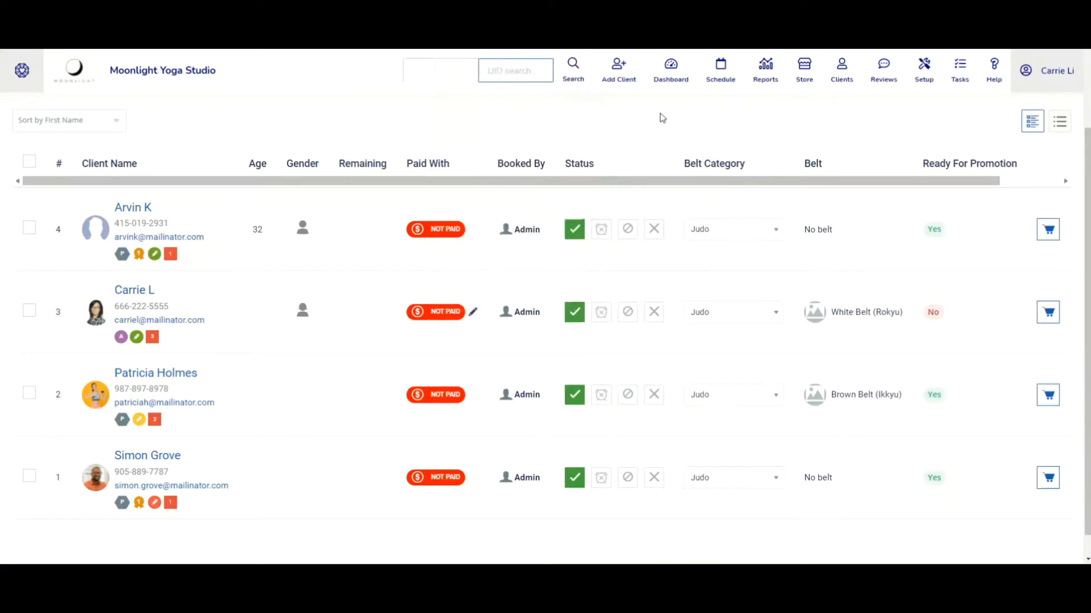